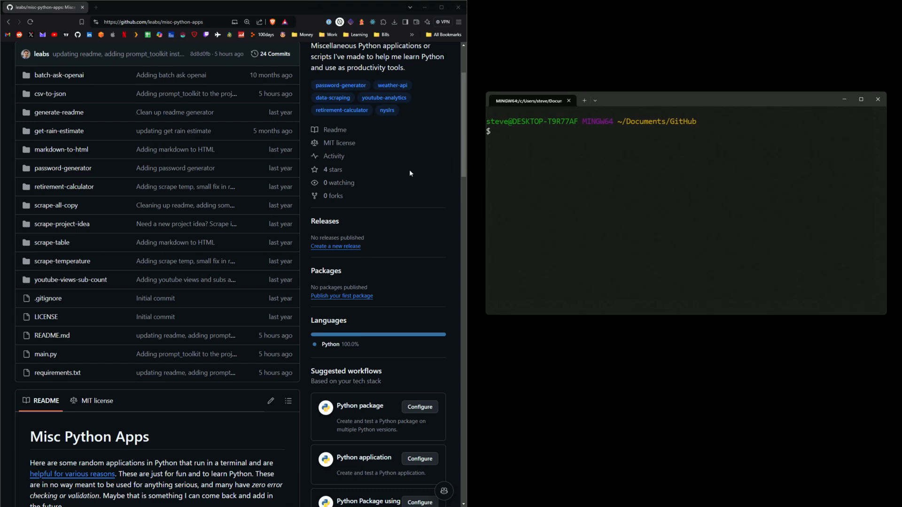
Scroll the README down to the 'Running the apps' clone, install and run instructions
scroll(down, 3)
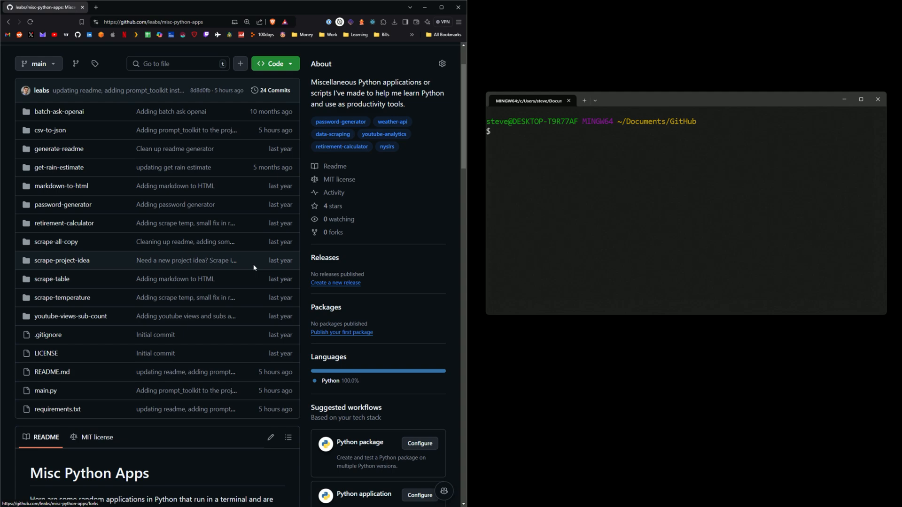
mouse_move(289, 260)
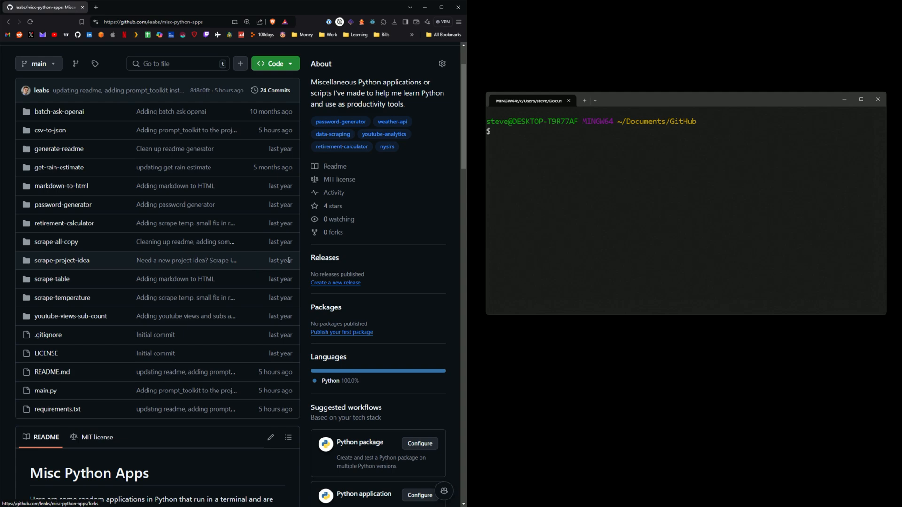
scroll(down, 3)
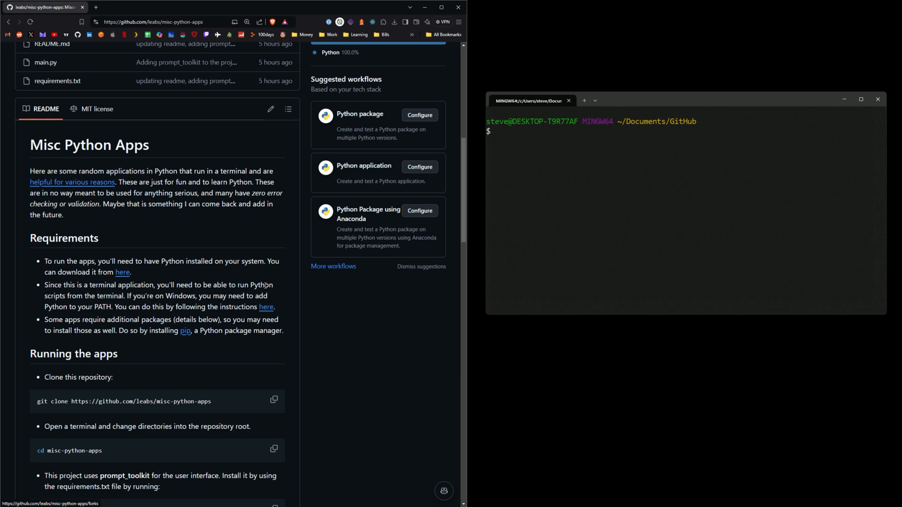
scroll(down, 3)
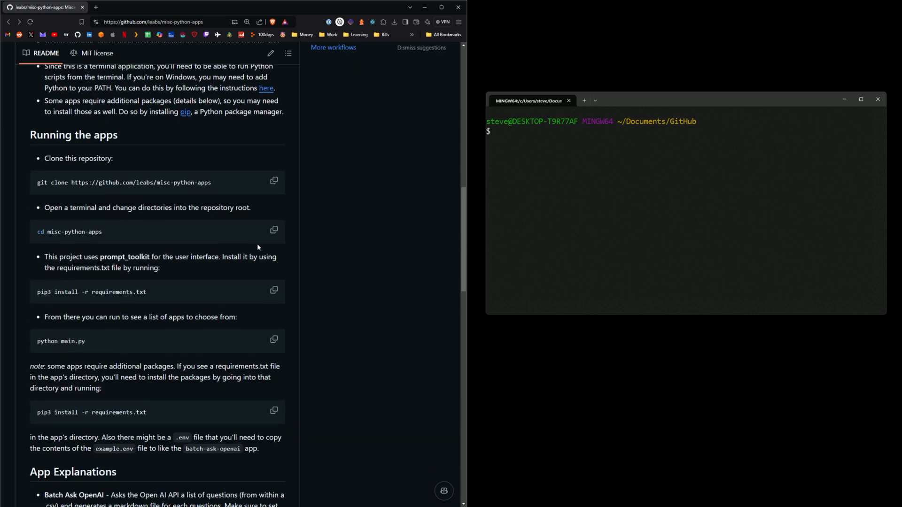
Clone leabs/misc-python-apps, cd into it, install requirements.txt and launch main.py
click(274, 180)
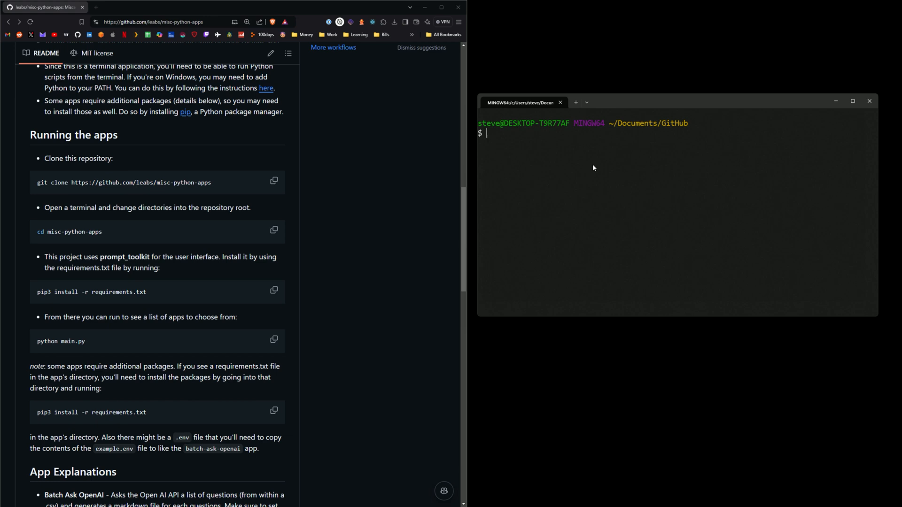
text(git clone https://github.com/leabs/misc-python-apps)
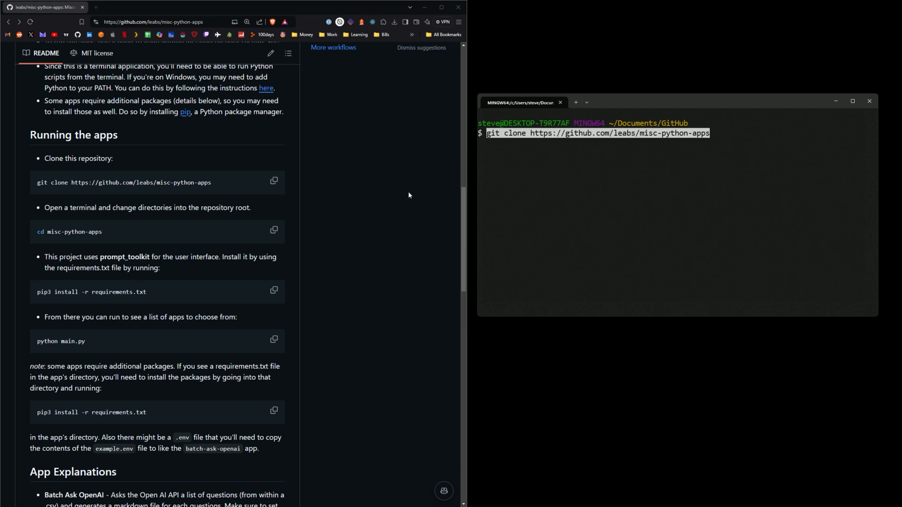
mouse_move(589, 191)
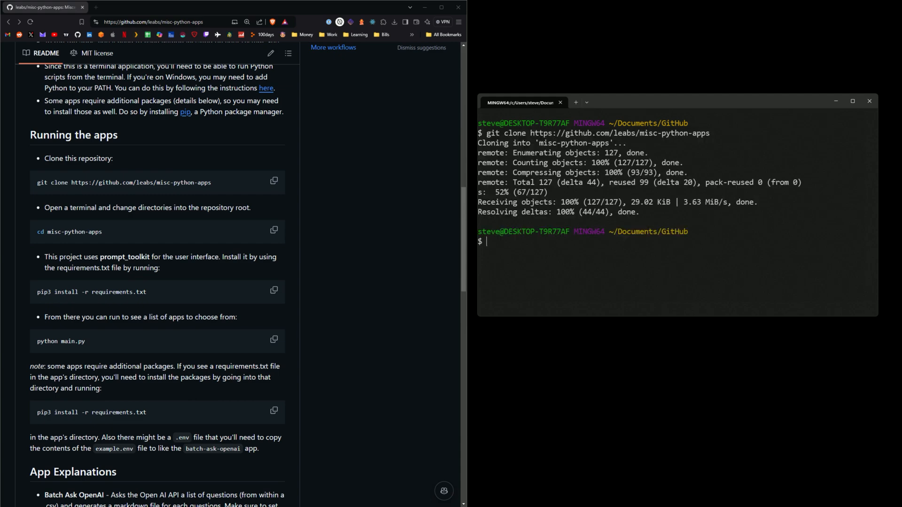
text(cd misc-python-apps/)
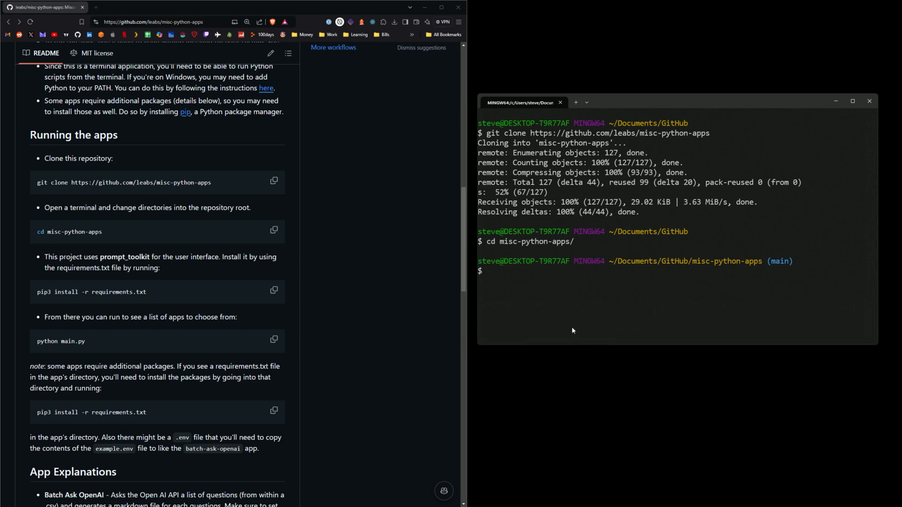
click(274, 291)
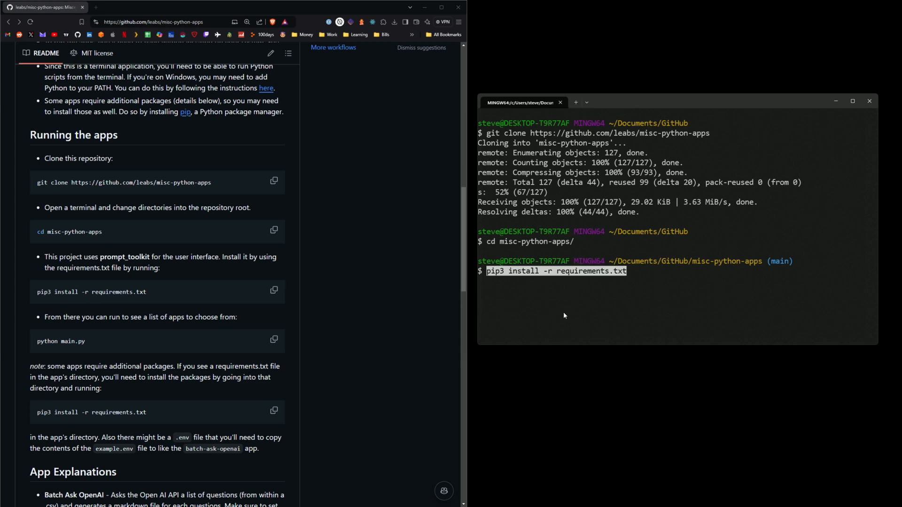
key(enter)
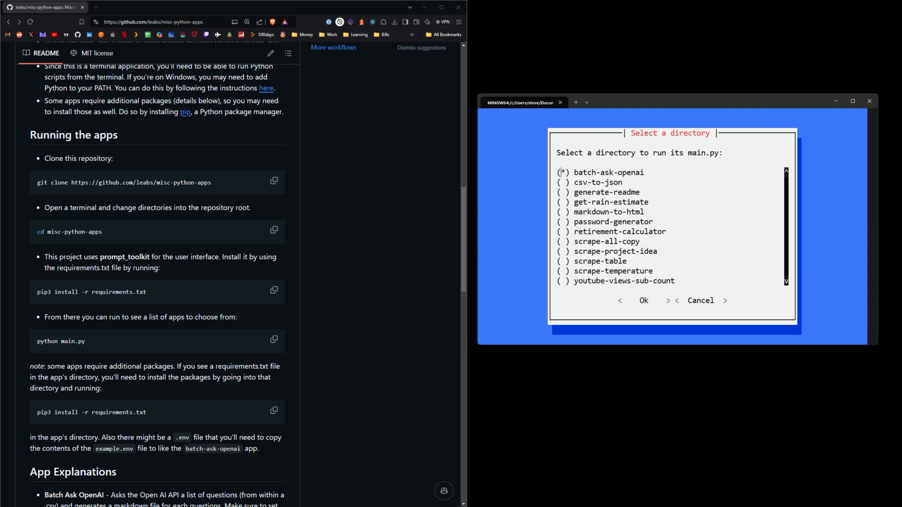
Choose password-generator in the radiolist menu and confirm with Ok to run it
key(Down)
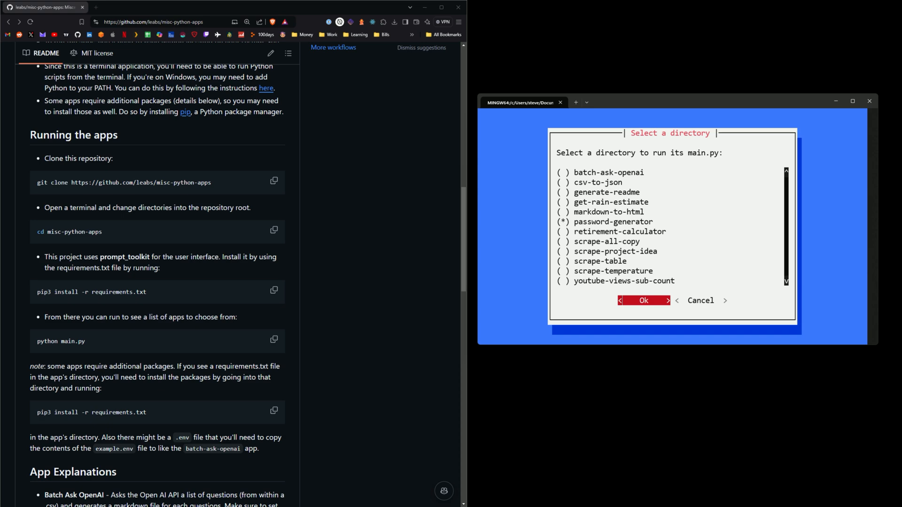
key(Tab)
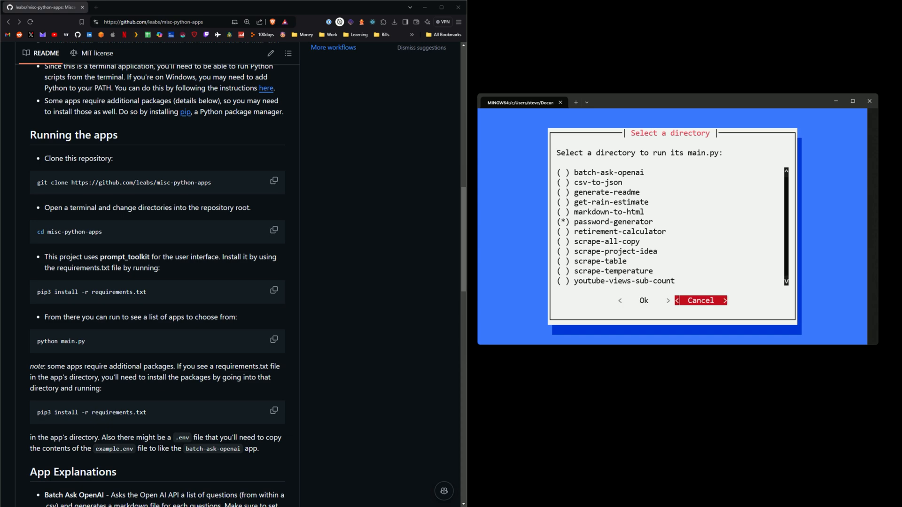
click(701, 301)
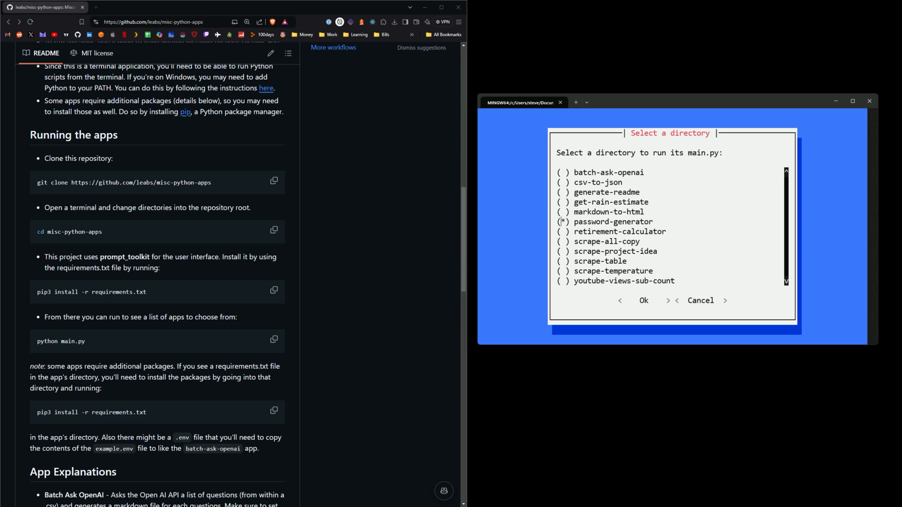
click(643, 300)
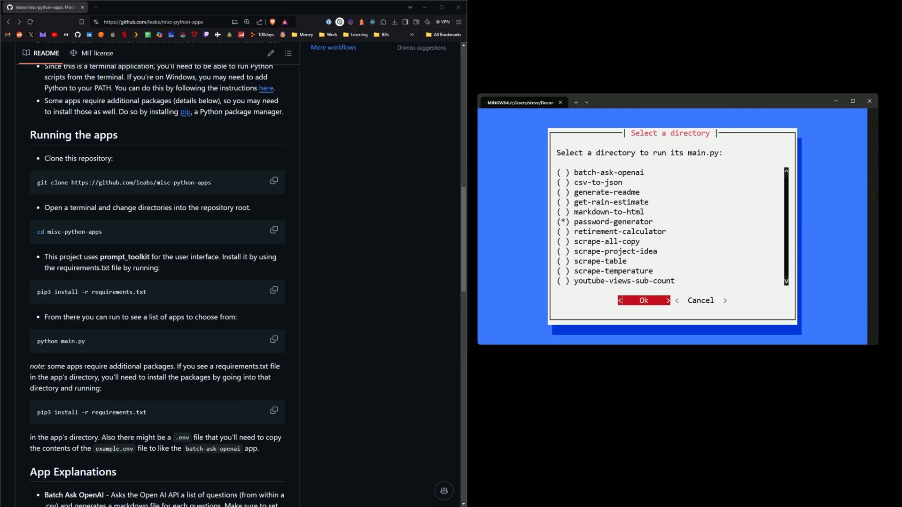
click(642, 300)
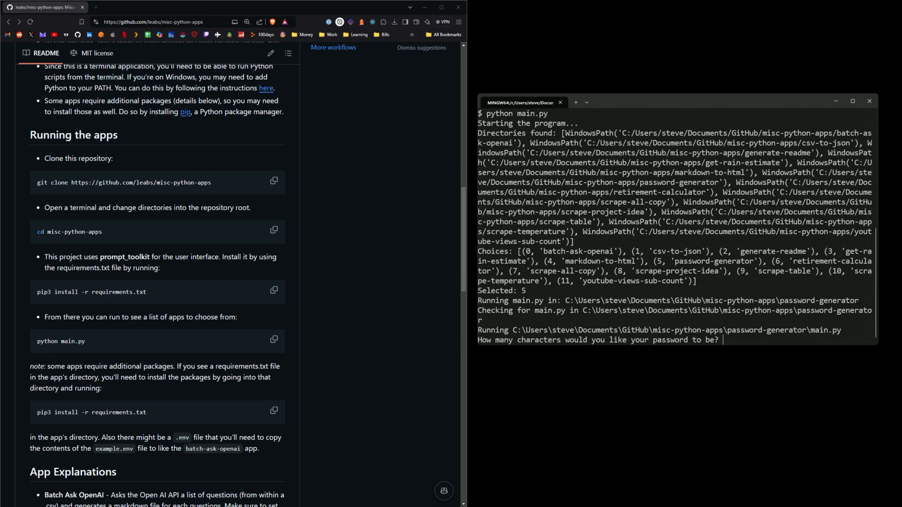
Generate a 60-character password, then relaunch the menu with python main.py
text(60)
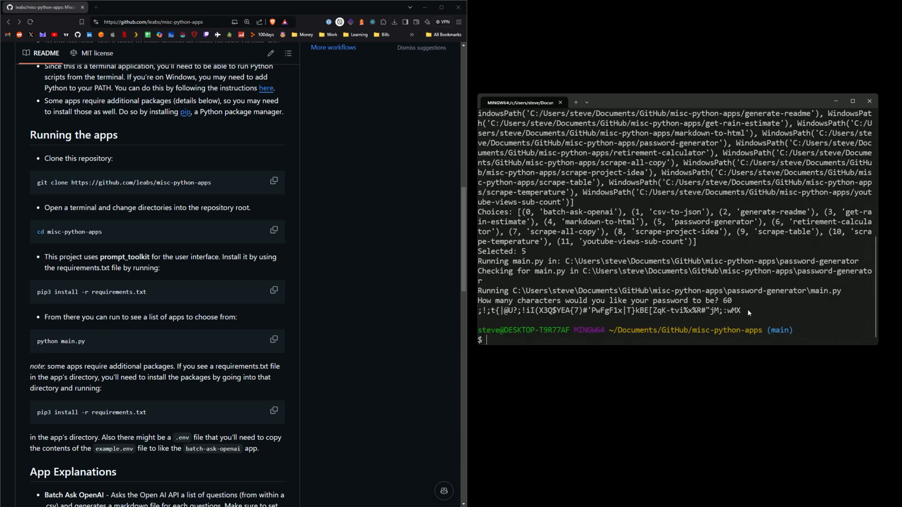
mouse_move(514, 346)
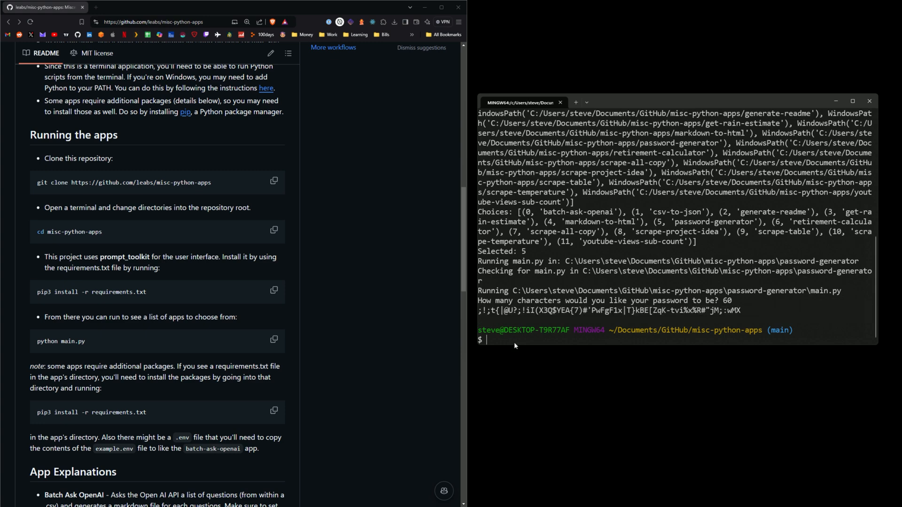
text(python main.py)
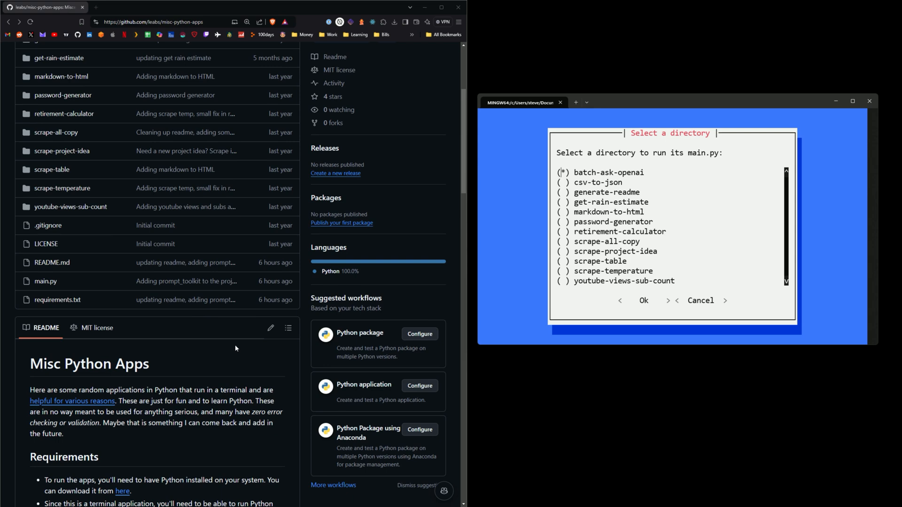
click(45, 283)
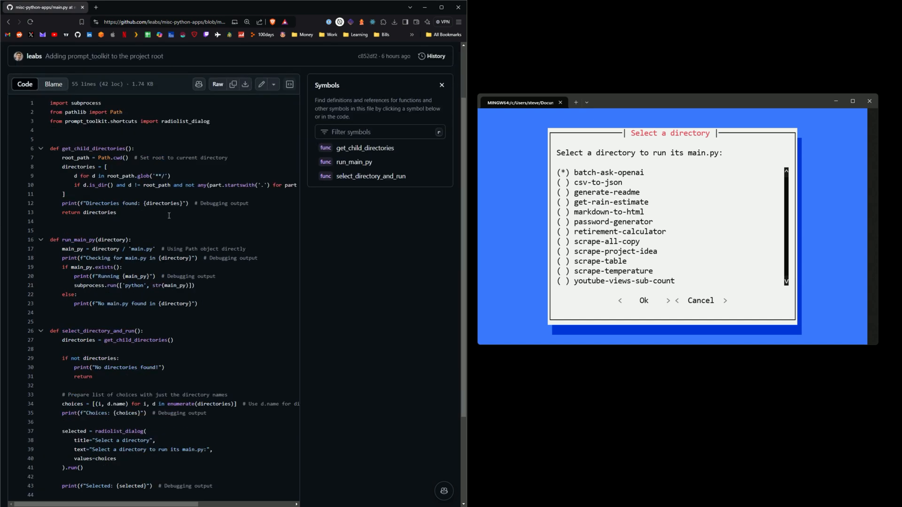
double_click(83, 121)
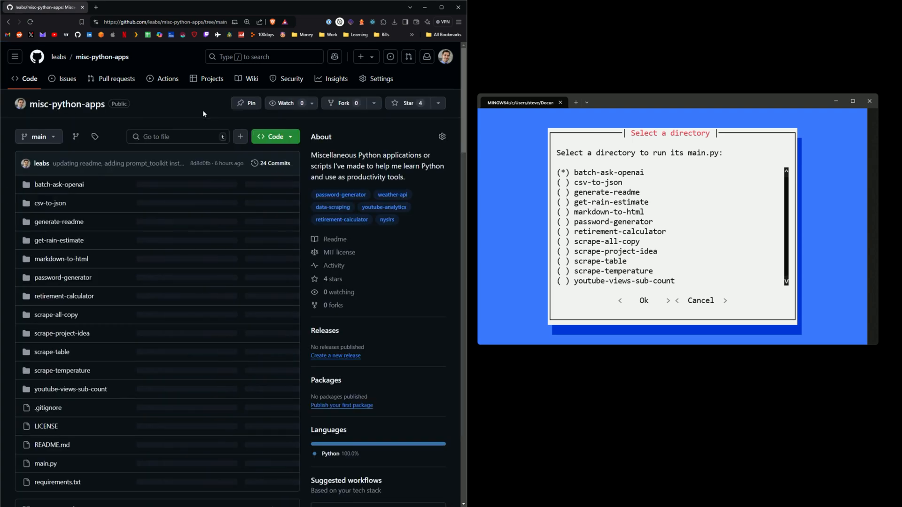
View main.py's source code in the GitHub file list
scroll(down, 3)
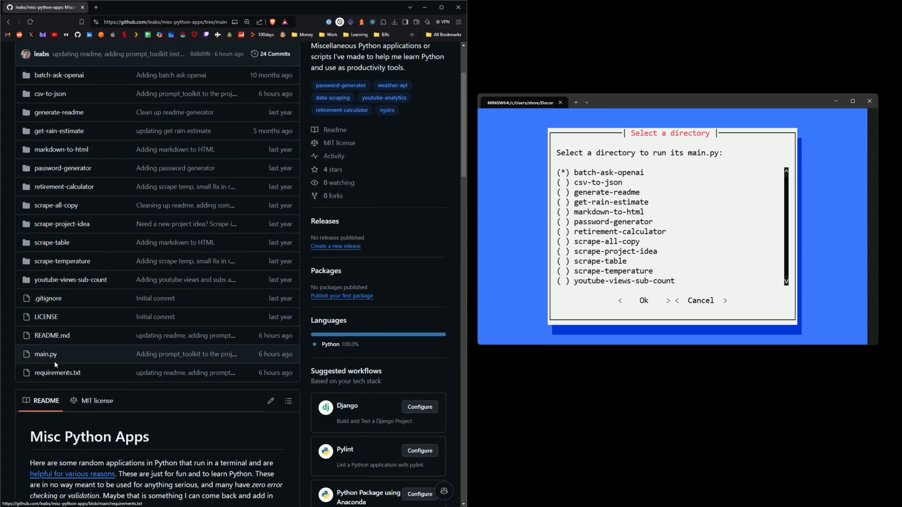
click(45, 354)
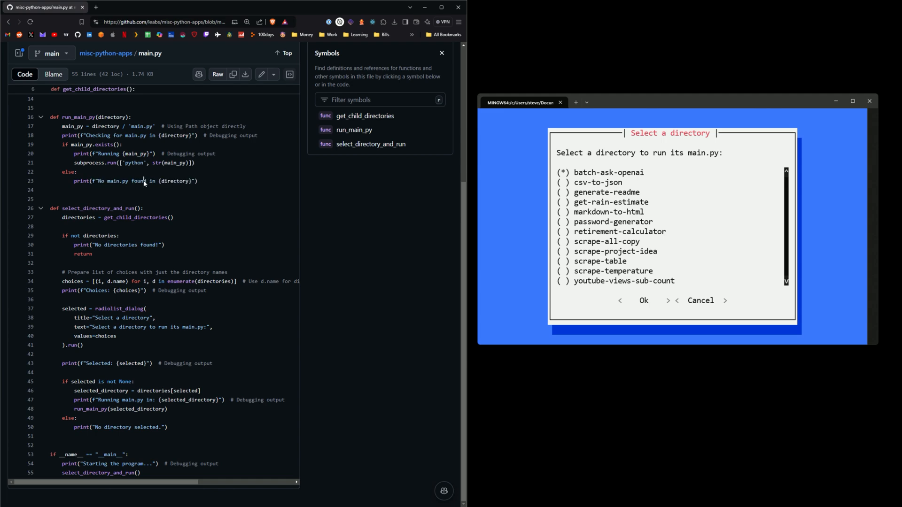
mouse_move(115, 347)
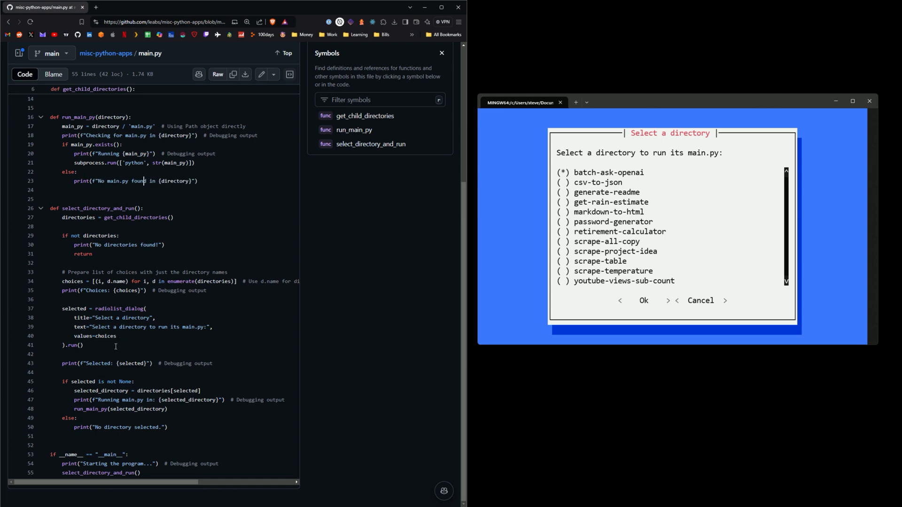
double_click(109, 308)
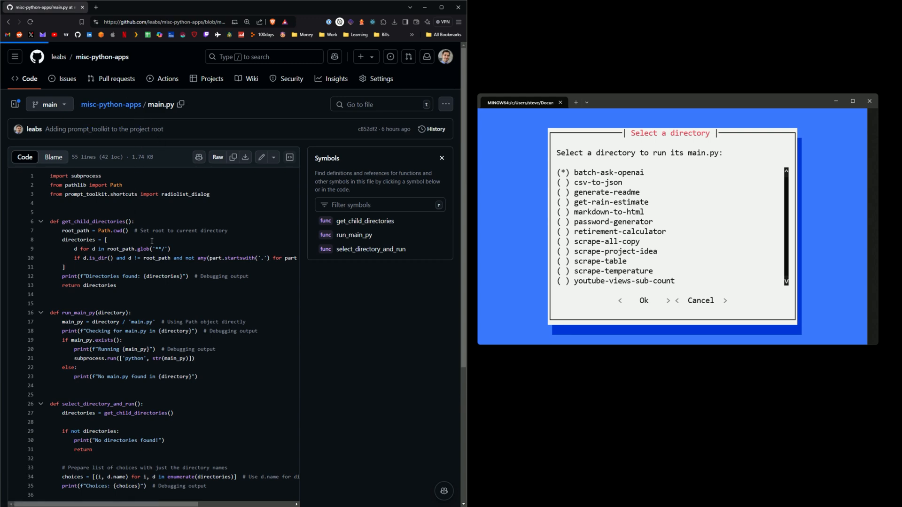
Return to the misc-python-apps repository root via the breadcrumb link
click(111, 104)
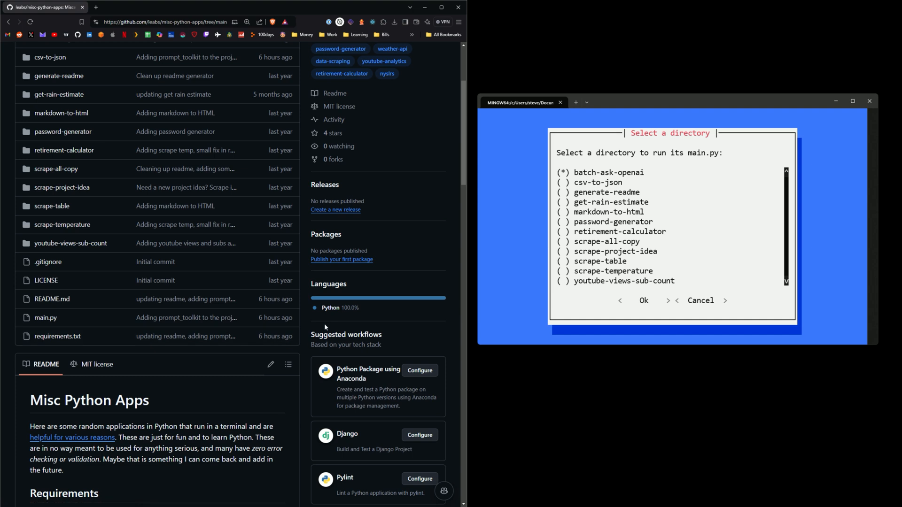
mouse_move(235, 299)
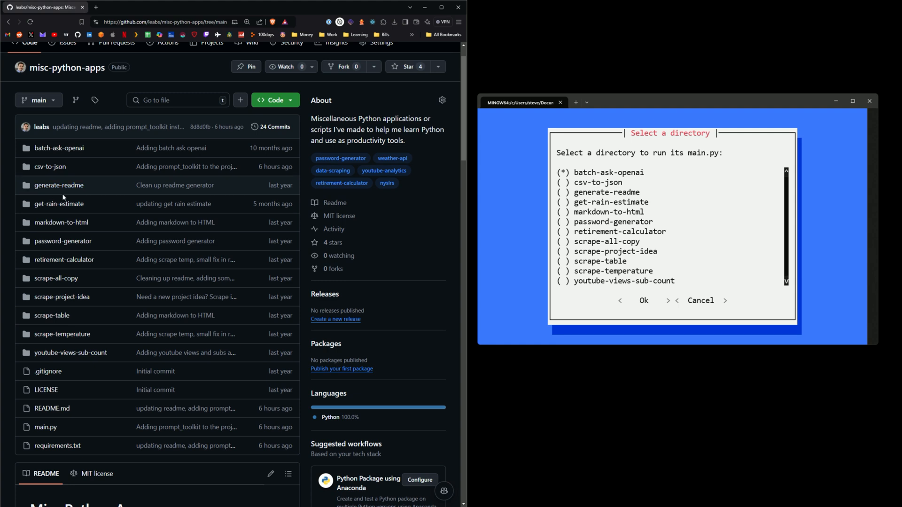
mouse_move(63, 204)
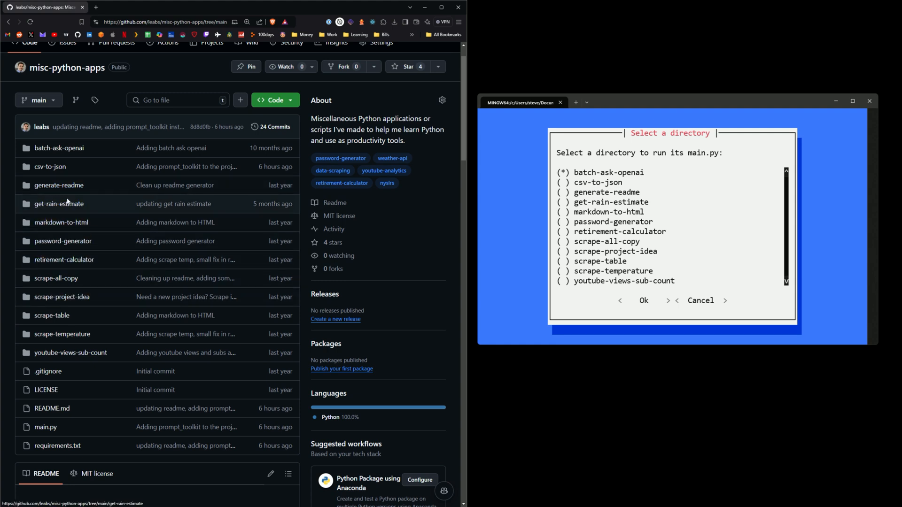